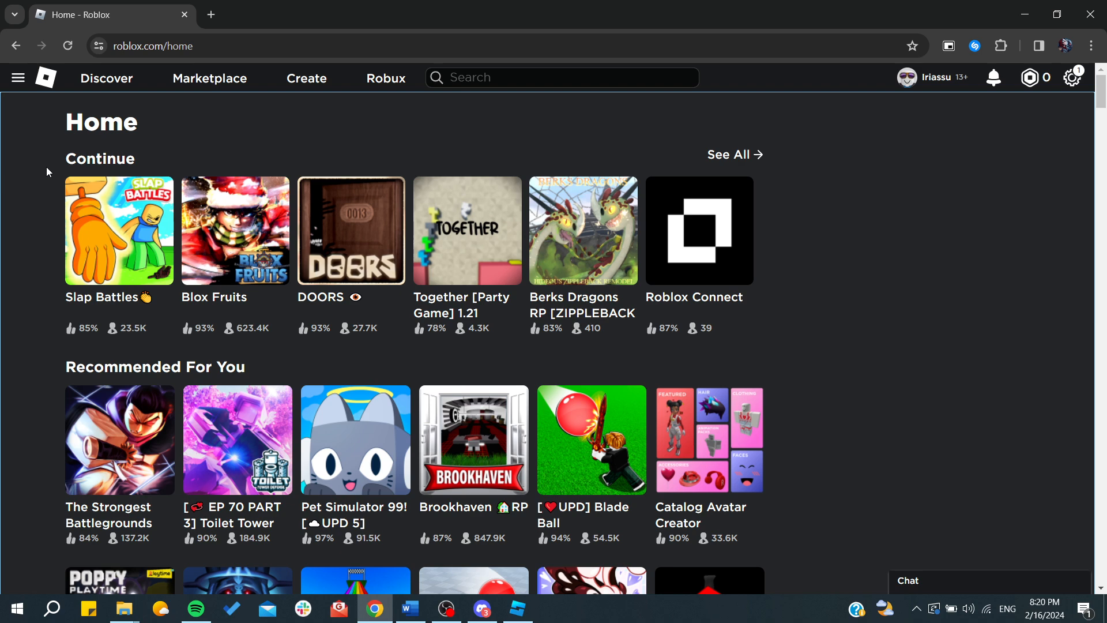
{"action": "mouse_move", "coordinate": [41, 163]}
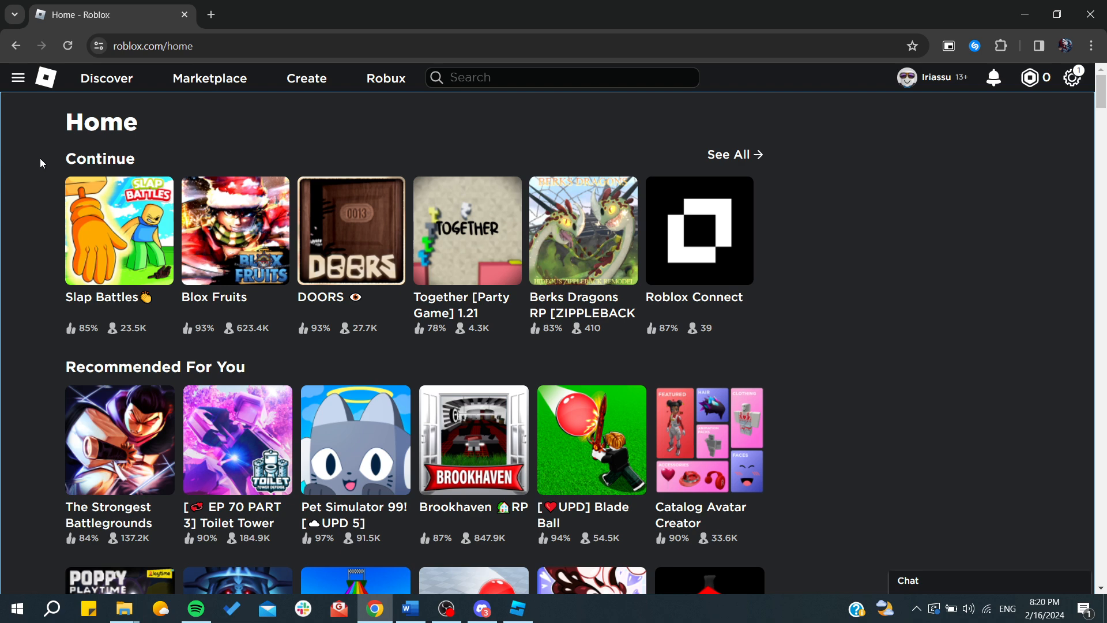
{"action": "mouse_move", "coordinate": [102, 80]}
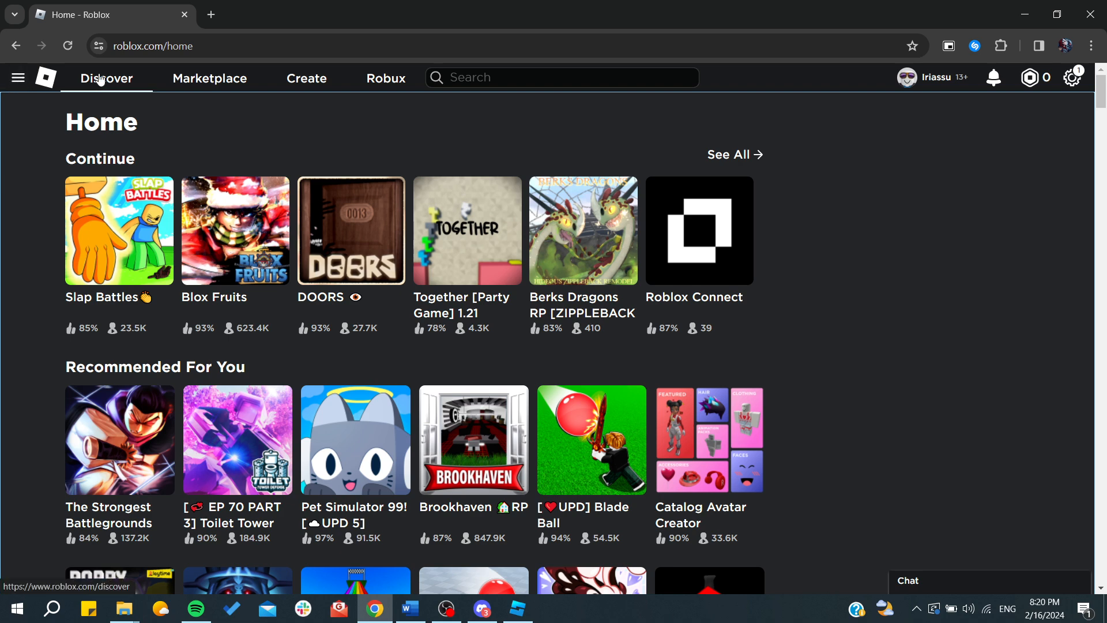
Reach the My Settings page on the Account Info section via the gear menu.
{"action": "left_click", "coordinate": [153, 46]}
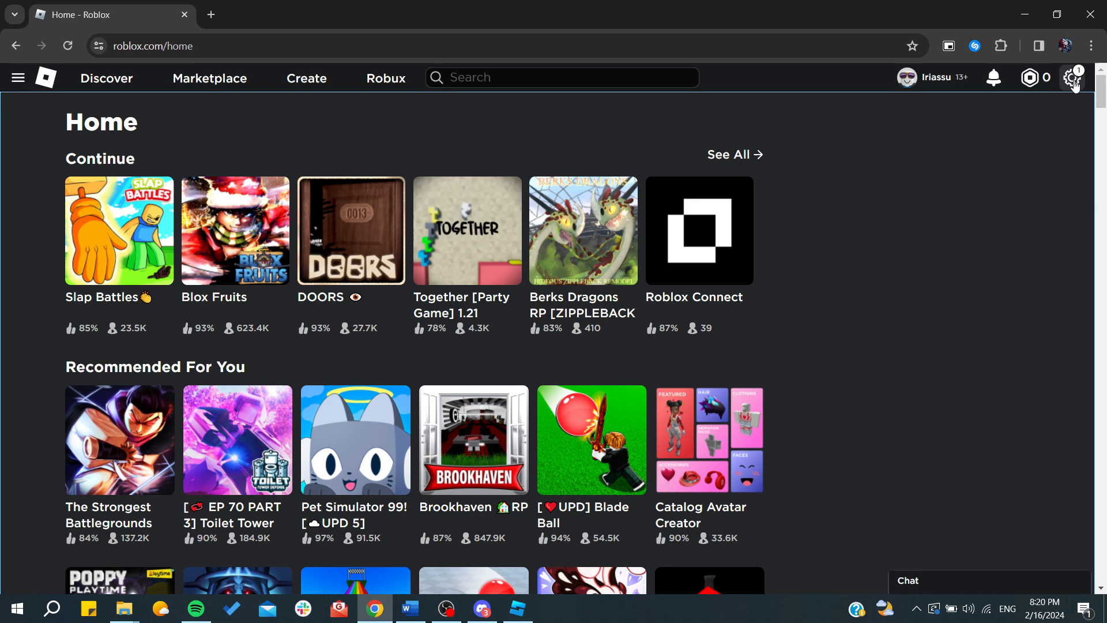
{"action": "left_click", "coordinate": [1073, 77]}
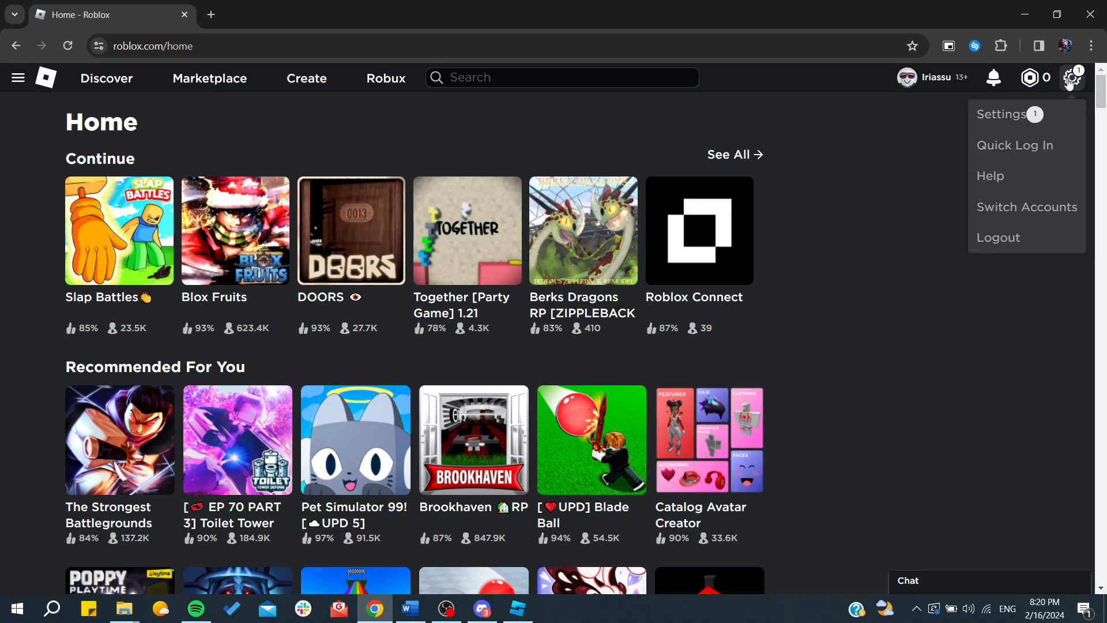
{"action": "left_click", "coordinate": [1001, 113]}
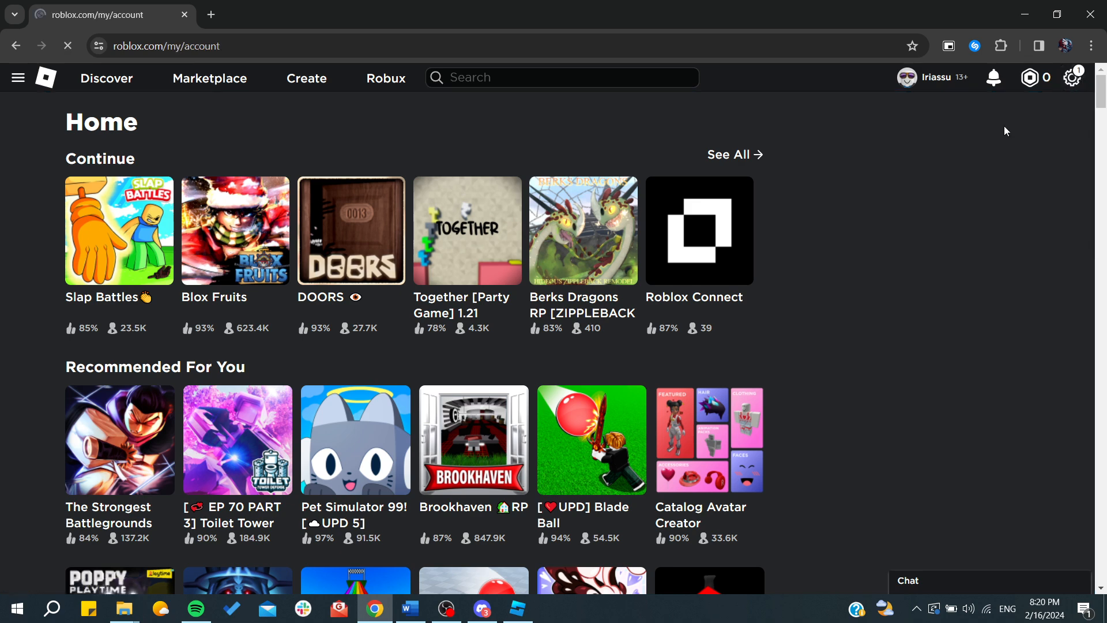
{"action": "left_click", "coordinate": [1073, 76]}
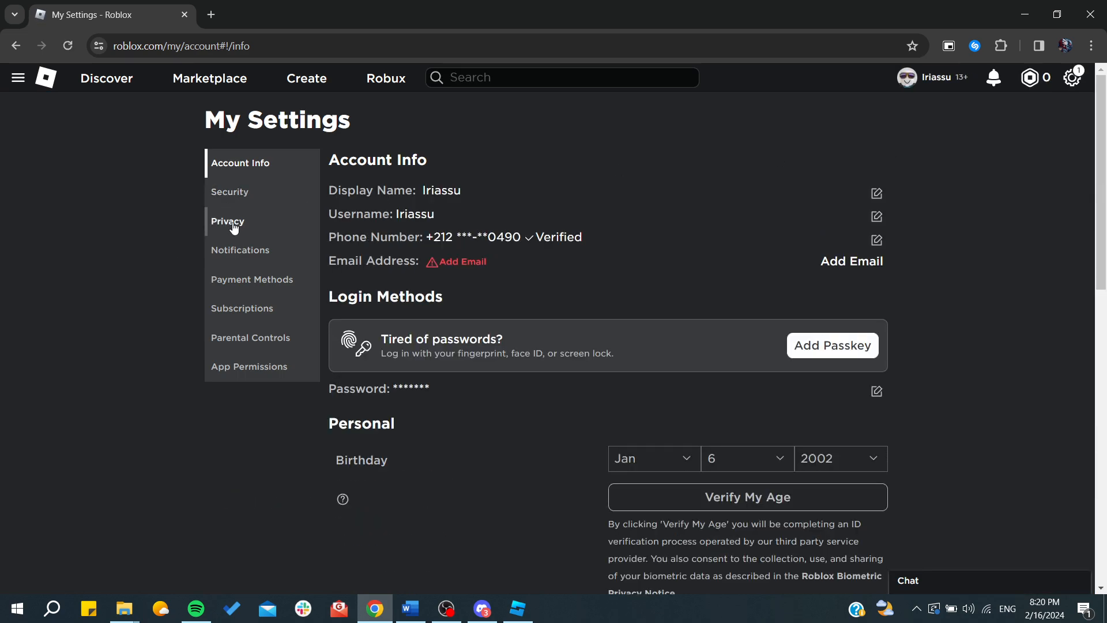
Go to Privacy settings and switch off 'Use camera to animate your avatar'.
{"action": "left_click", "coordinate": [227, 221]}
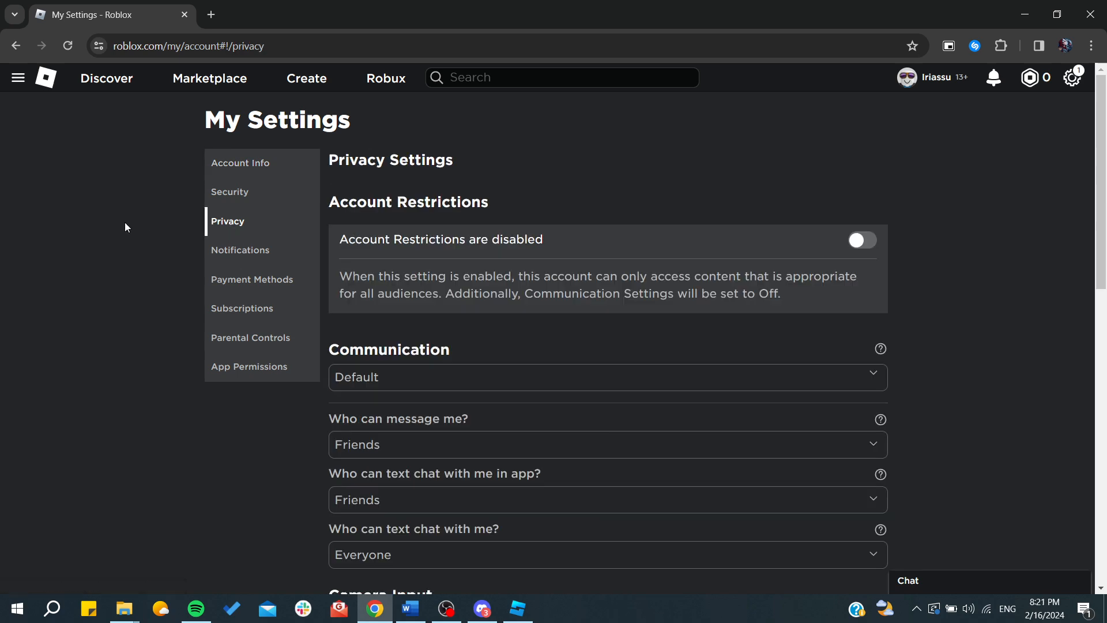
{"action": "scroll", "scroll_direction": "down", "scroll_amount": 3}
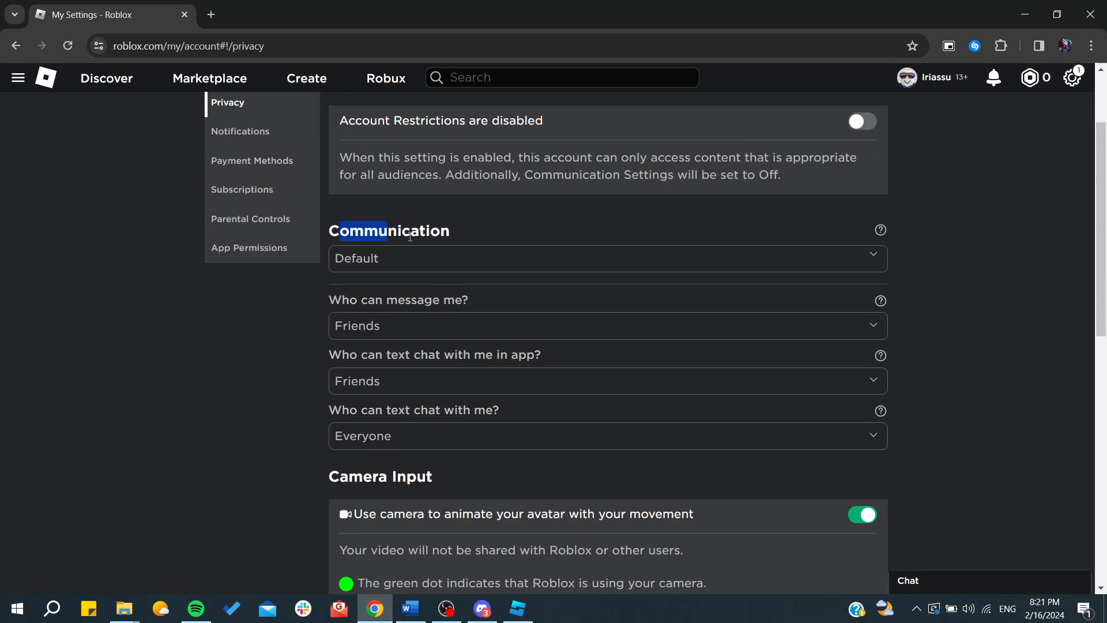
{"action": "scroll", "scroll_direction": "down", "scroll_amount": 3}
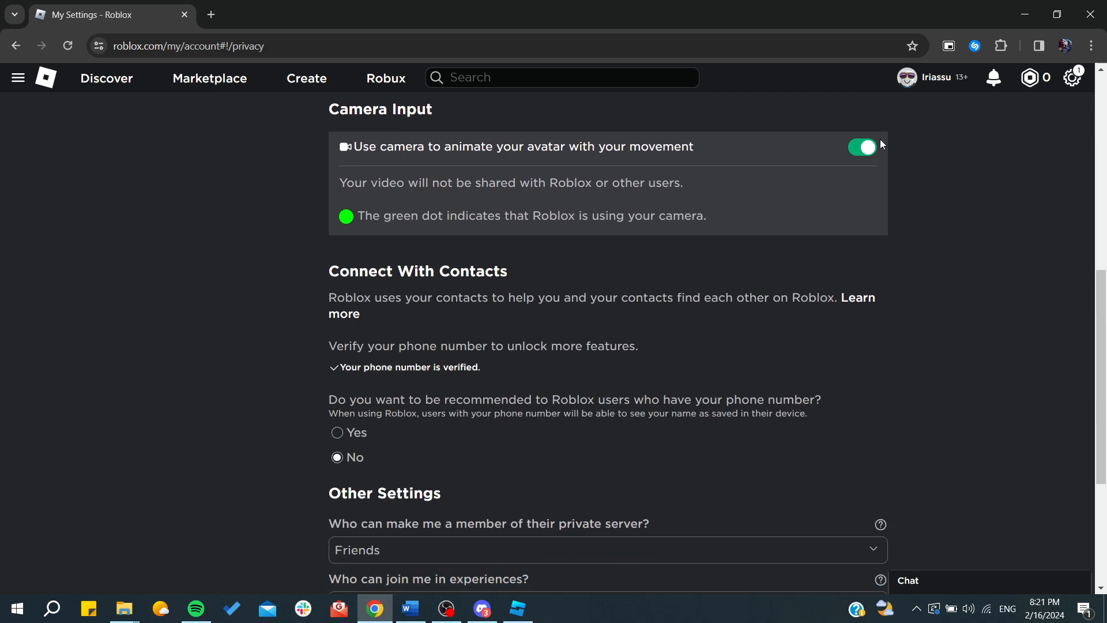
{"action": "left_click", "coordinate": [863, 148]}
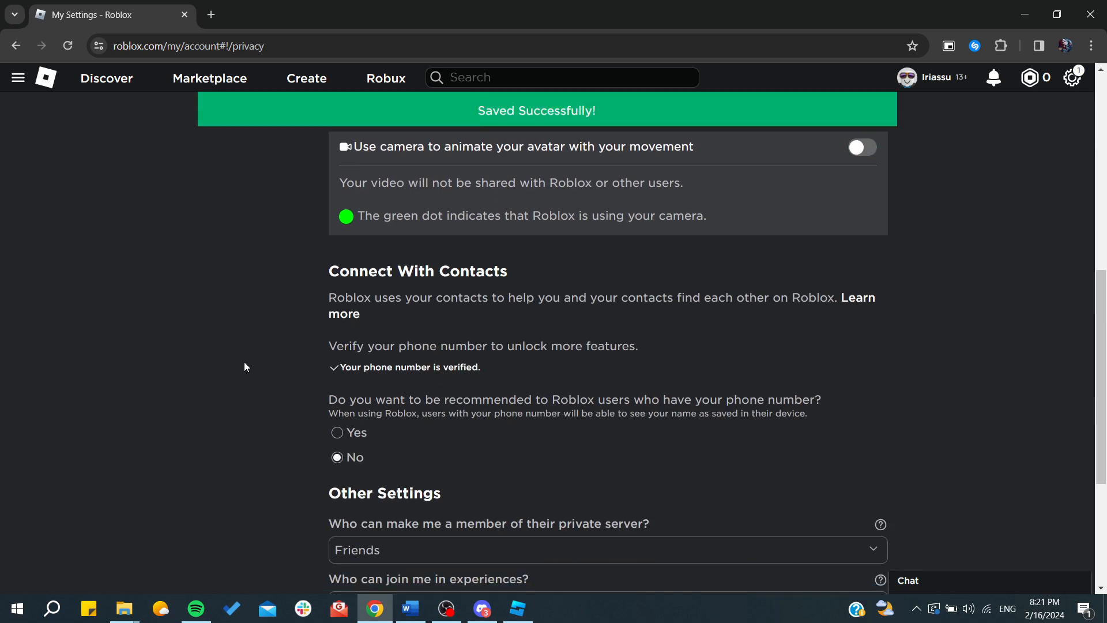
Return to the top of Privacy and highlight the Communication section heading.
{"action": "scroll", "scroll_direction": "up", "scroll_amount": 3}
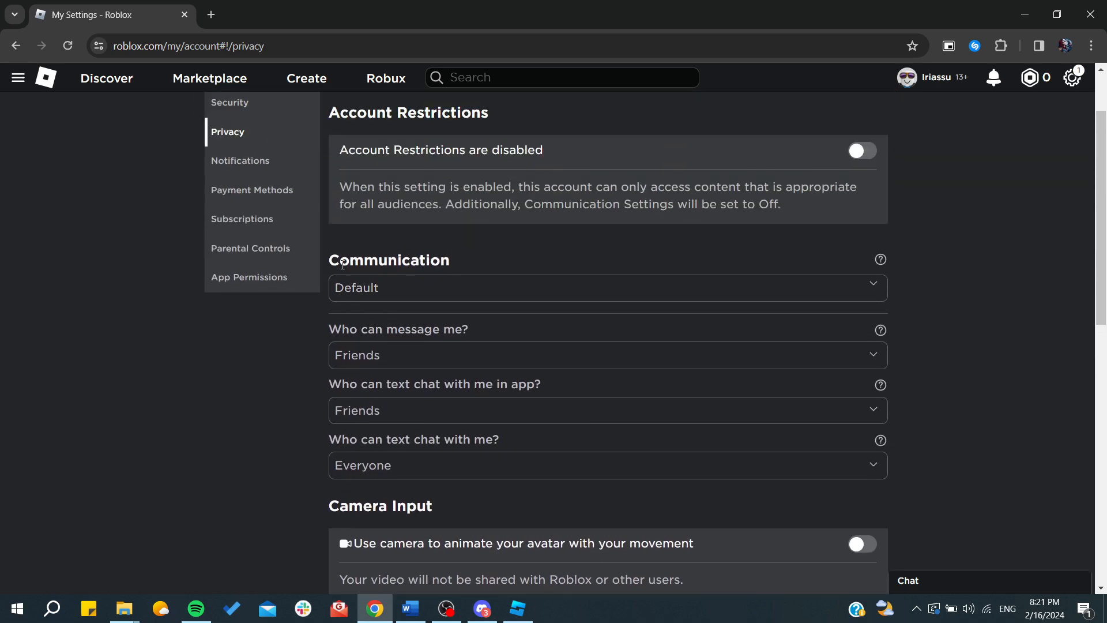
{"action": "double_click", "coordinate": [388, 261]}
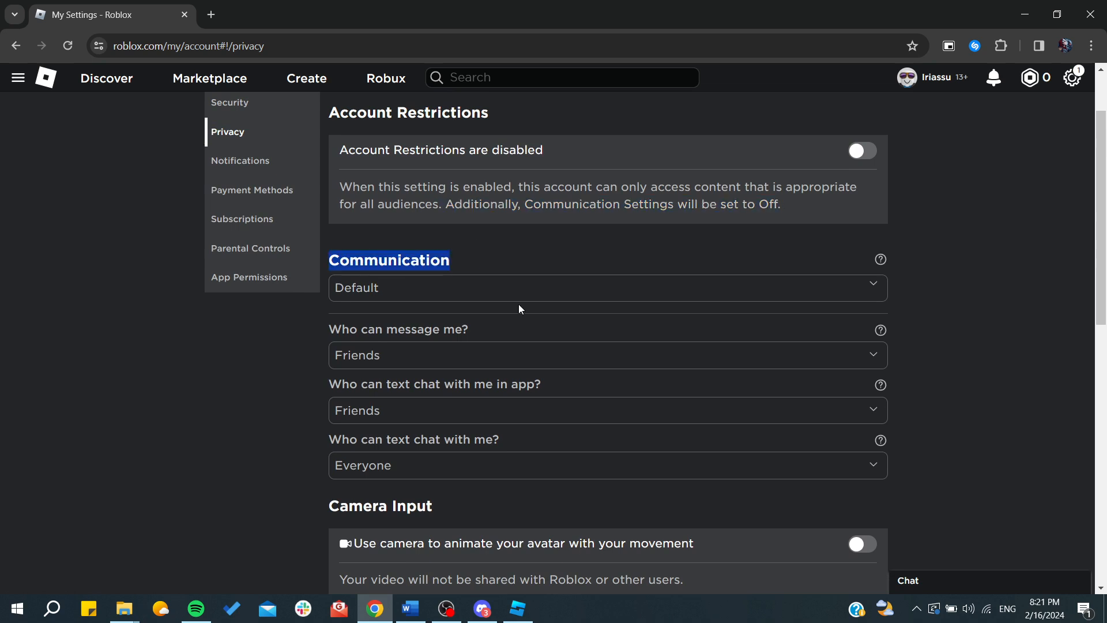
{"action": "left_click", "coordinate": [140, 389]}
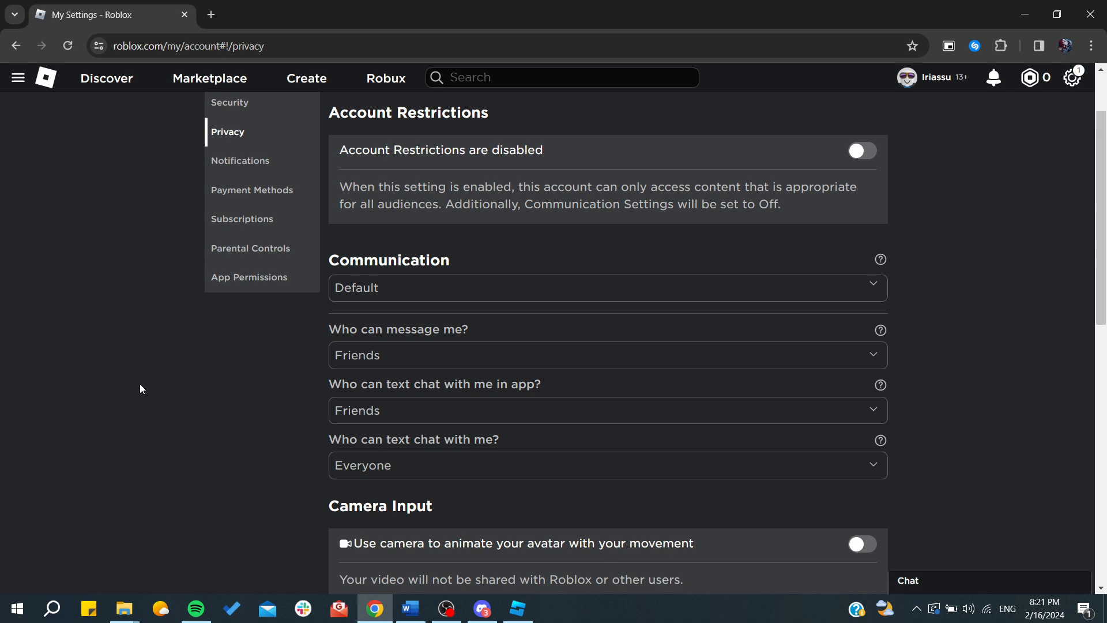
{"action": "mouse_move", "coordinate": [395, 292]}
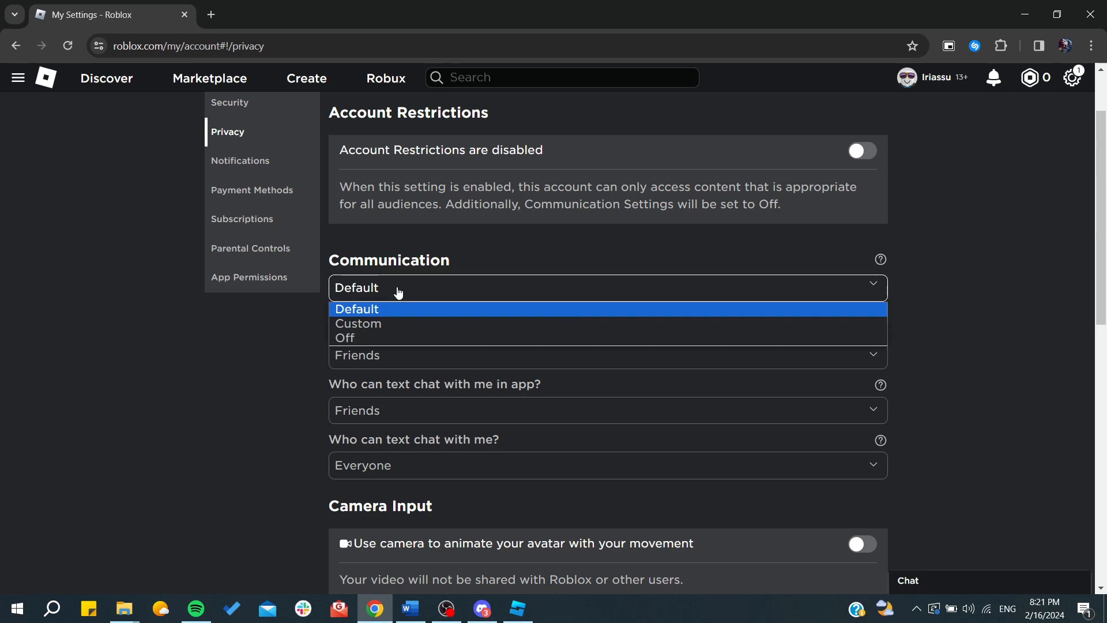
Set Communication to Off, then allow Friends for in-app text chat, making it Custom.
{"action": "left_click", "coordinate": [345, 338]}
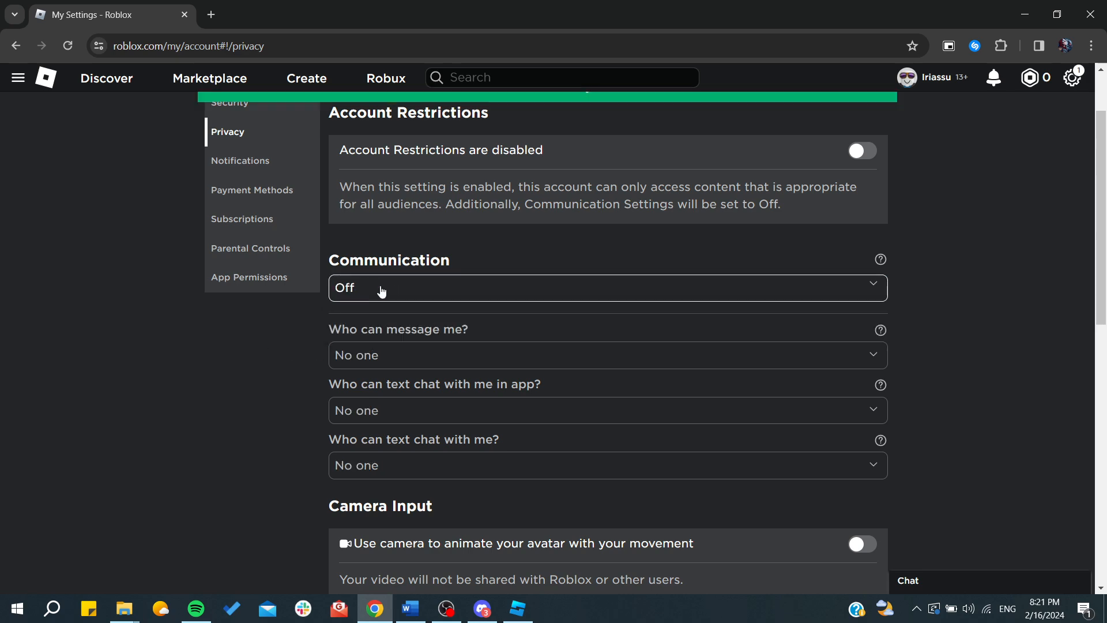
{"action": "left_click", "coordinate": [607, 295]}
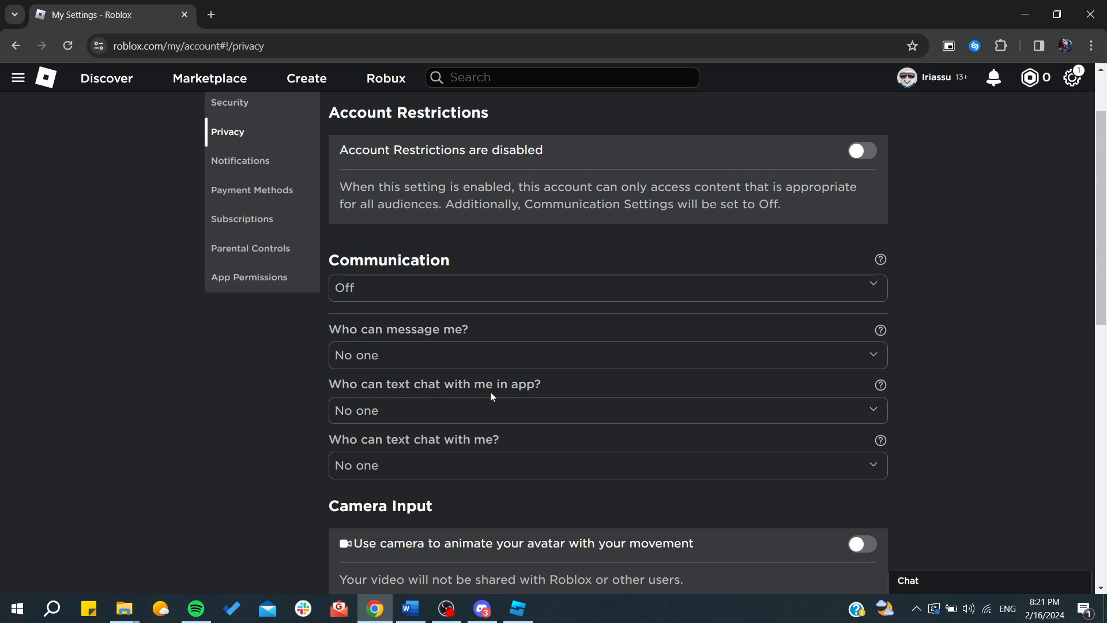
{"action": "left_click", "coordinate": [606, 410]}
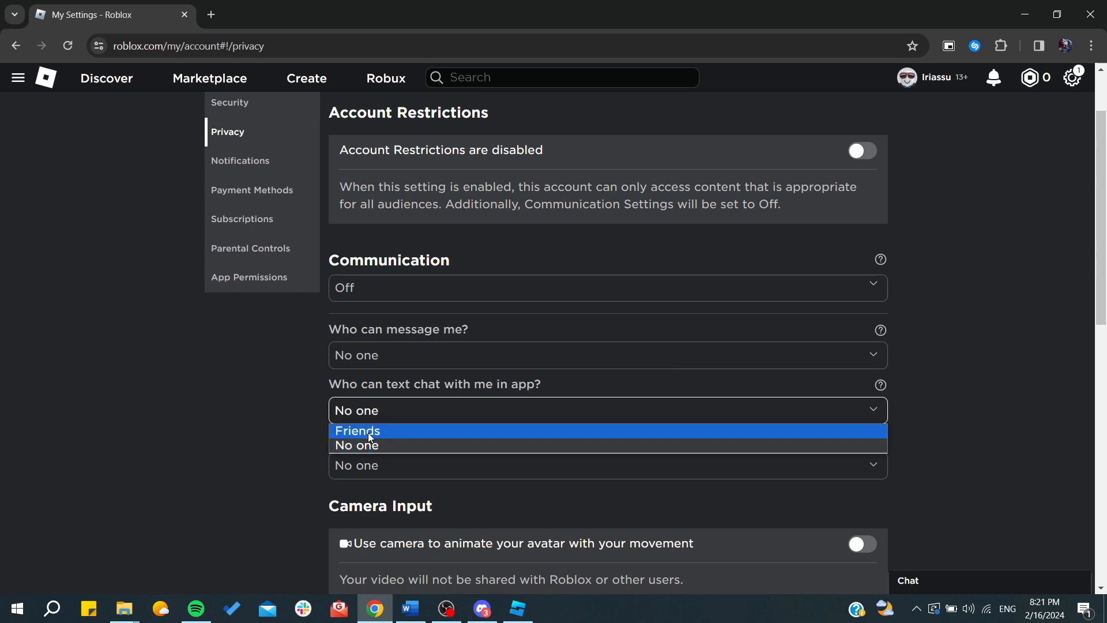
{"action": "left_click", "coordinate": [358, 432]}
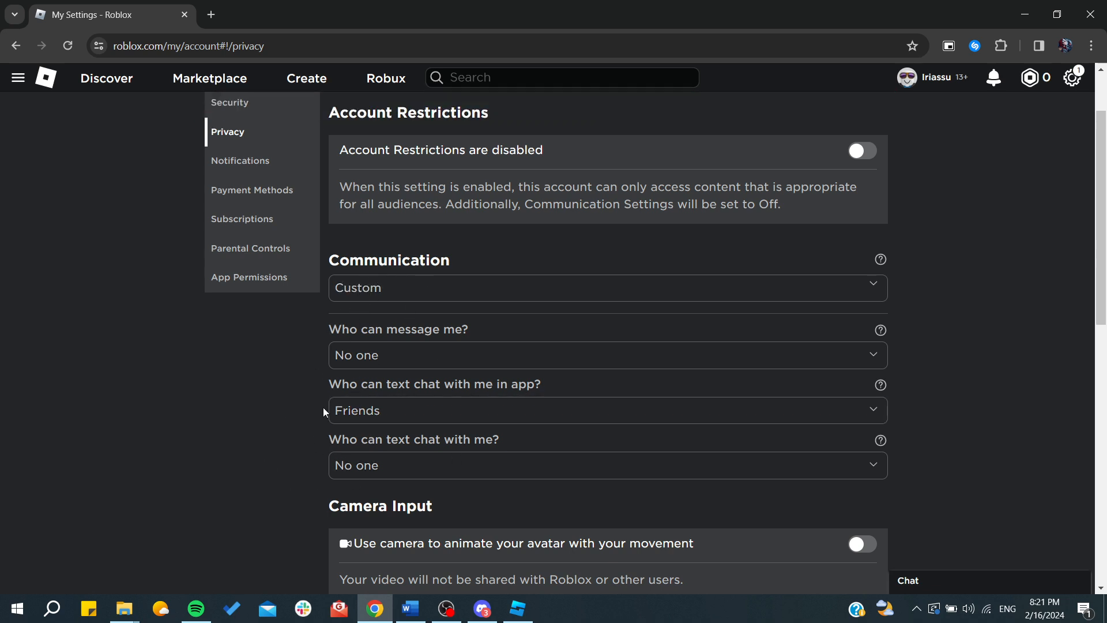
{"action": "mouse_move", "coordinate": [284, 413]}
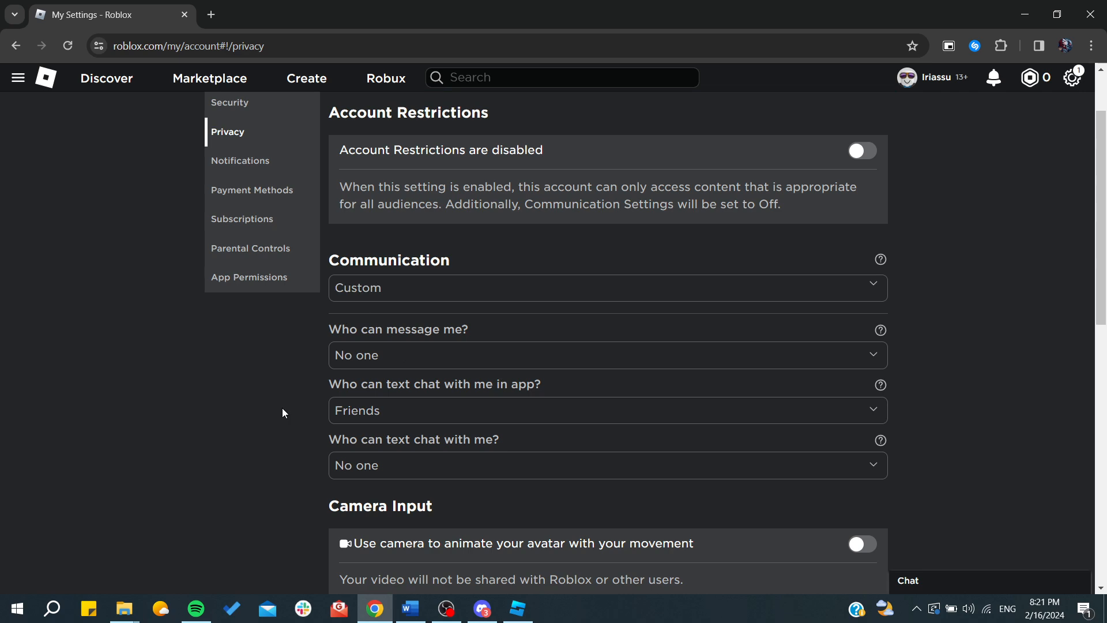
{"action": "scroll", "scroll_direction": "down", "scroll_amount": 3}
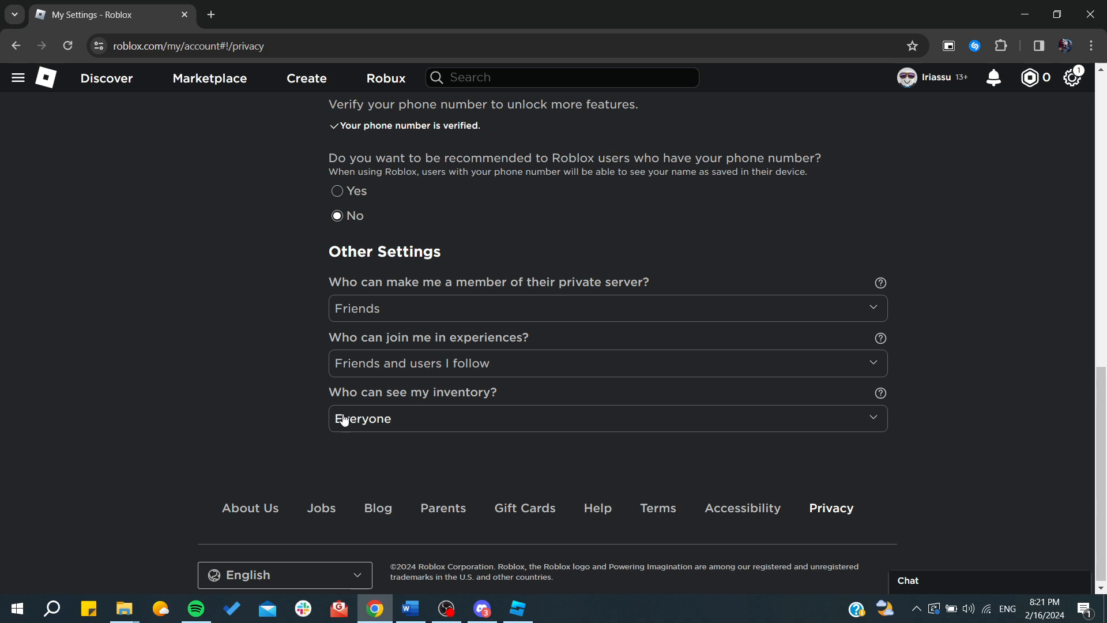
{"action": "left_click", "coordinate": [606, 362]}
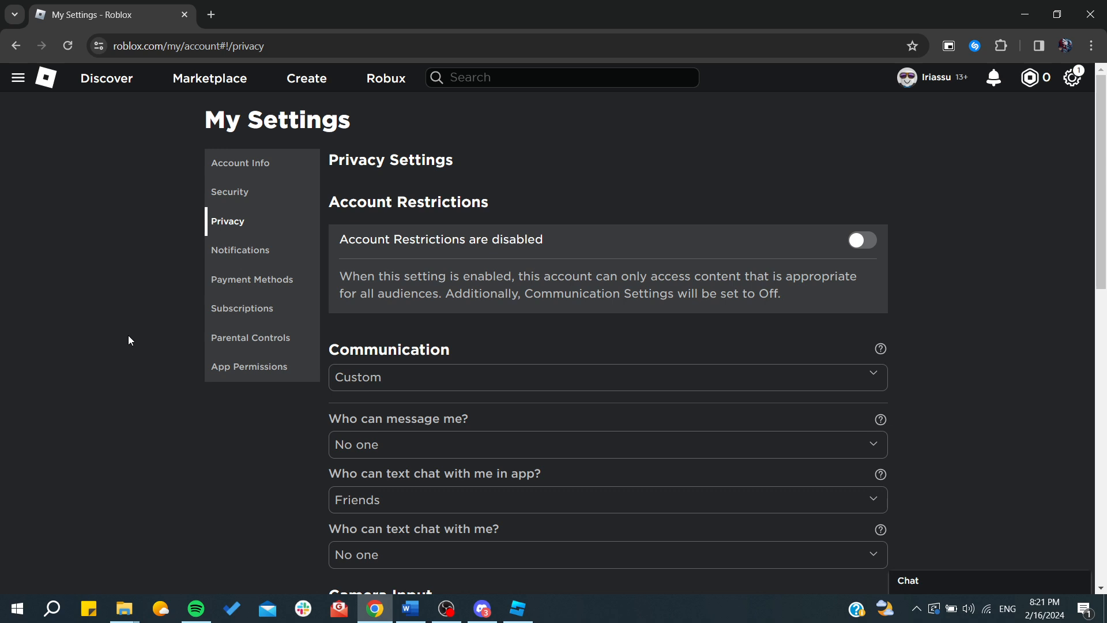
{"action": "mouse_move", "coordinate": [77, 350]}
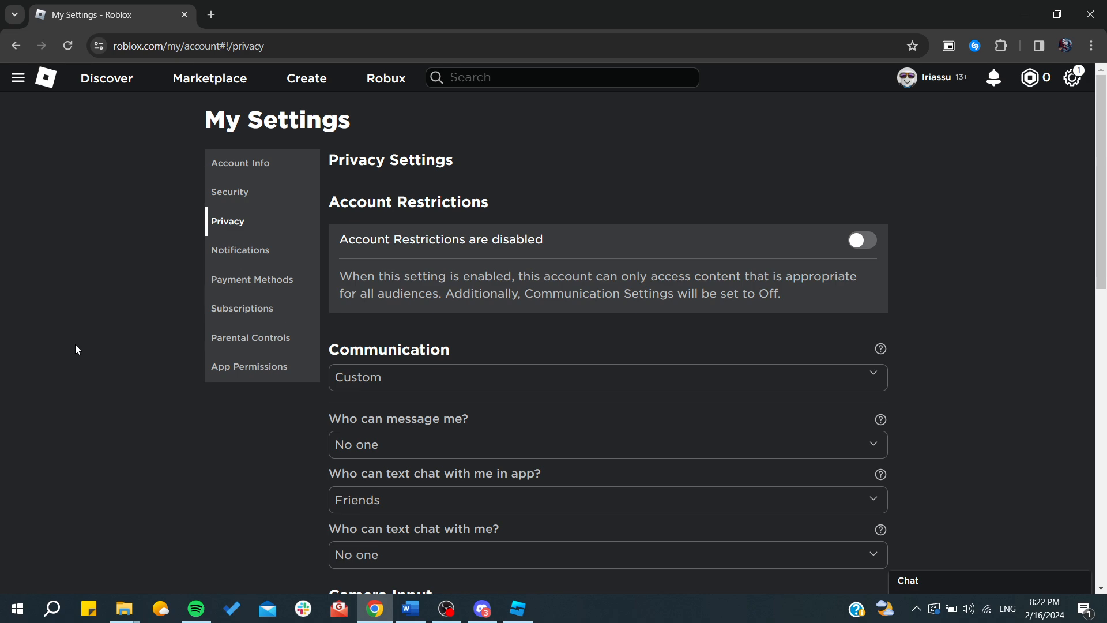
Bring up the Xbox Game Bar overlay with Win+G and show its General settings.
{"action": "key", "text": "Win+G"}
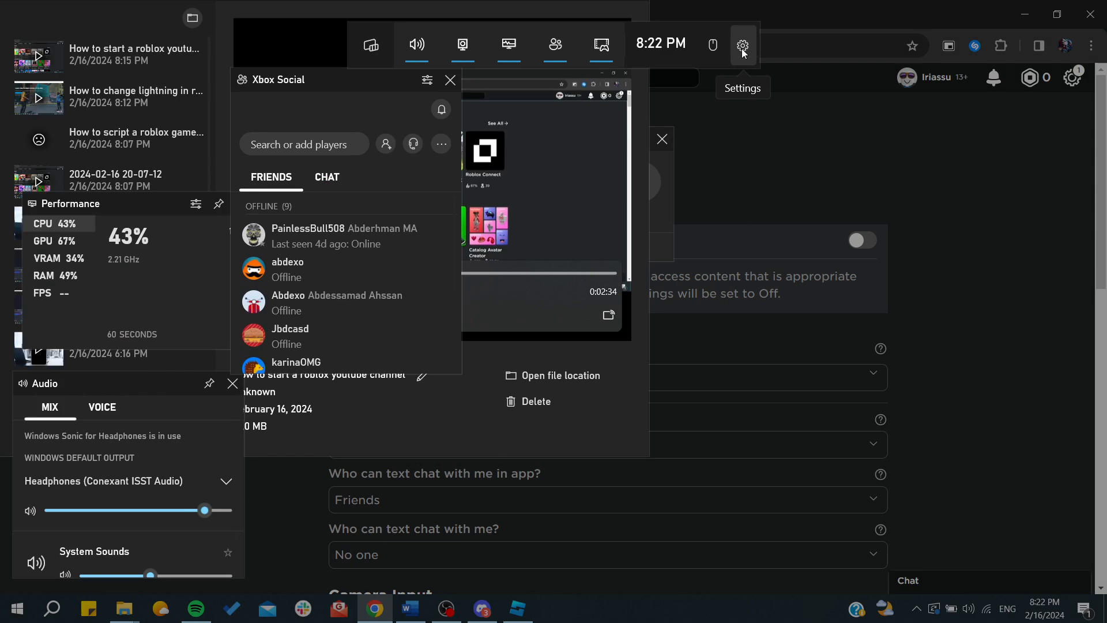
{"action": "left_click", "coordinate": [742, 44]}
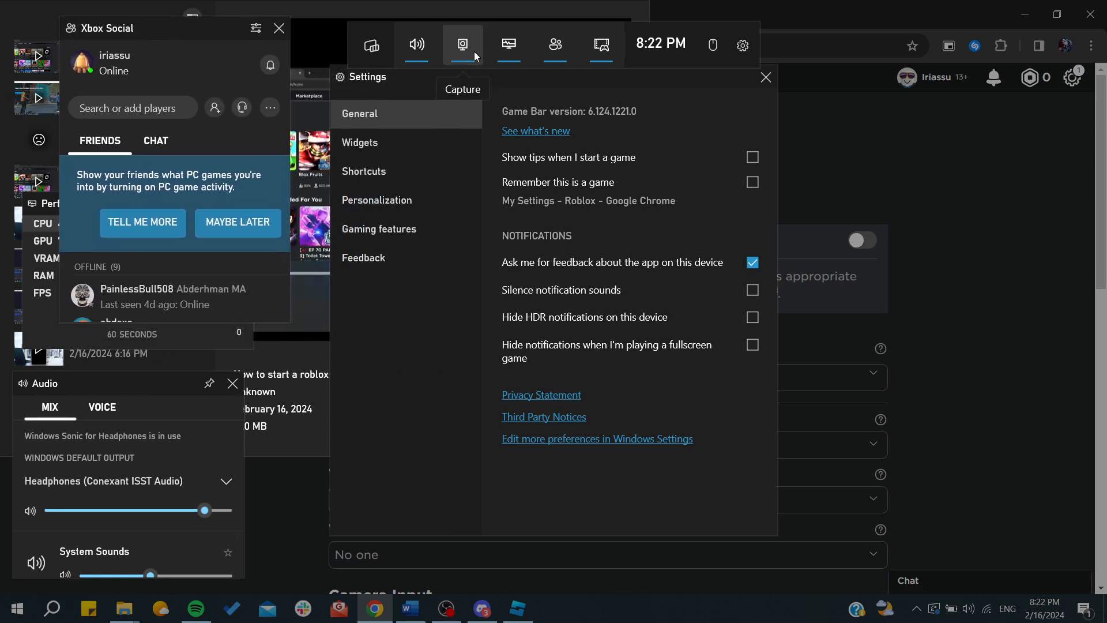
{"action": "mouse_move", "coordinate": [555, 44]}
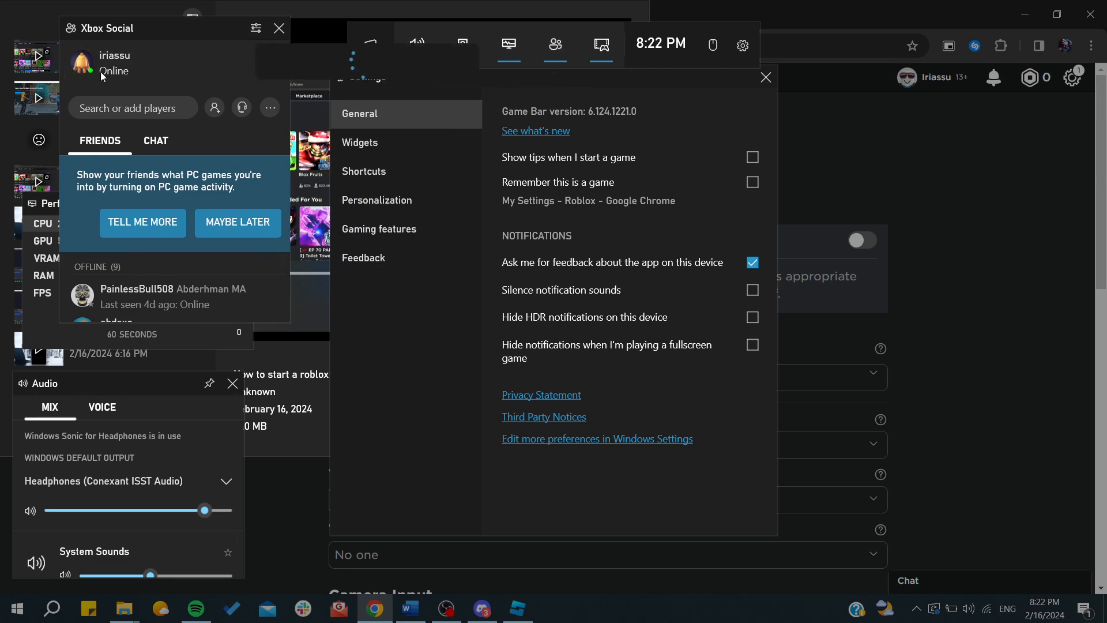
Show the Xbox profile card with Appear Offline, then dismiss Game Bar back to Roblox.
{"action": "left_click", "coordinate": [83, 60]}
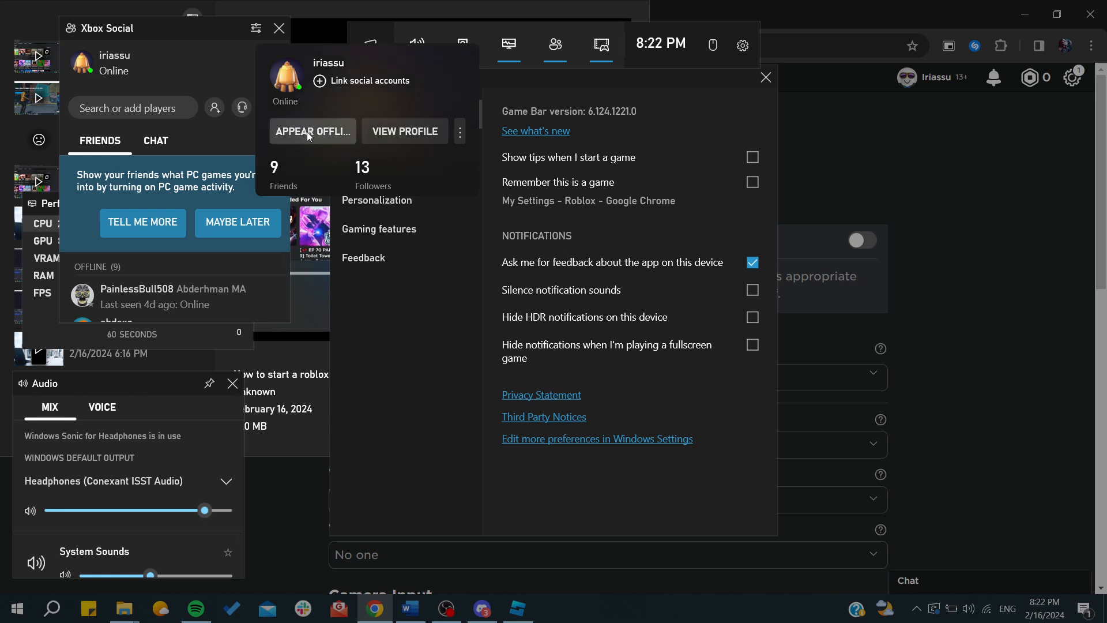
{"action": "mouse_move", "coordinate": [731, 78]}
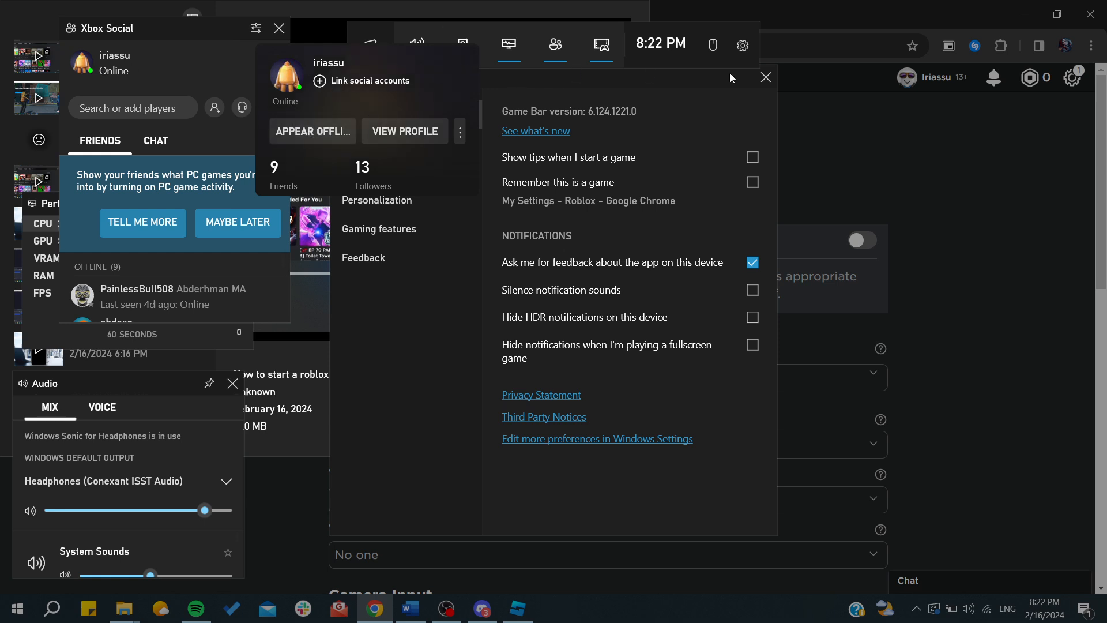
{"action": "left_click", "coordinate": [766, 77]}
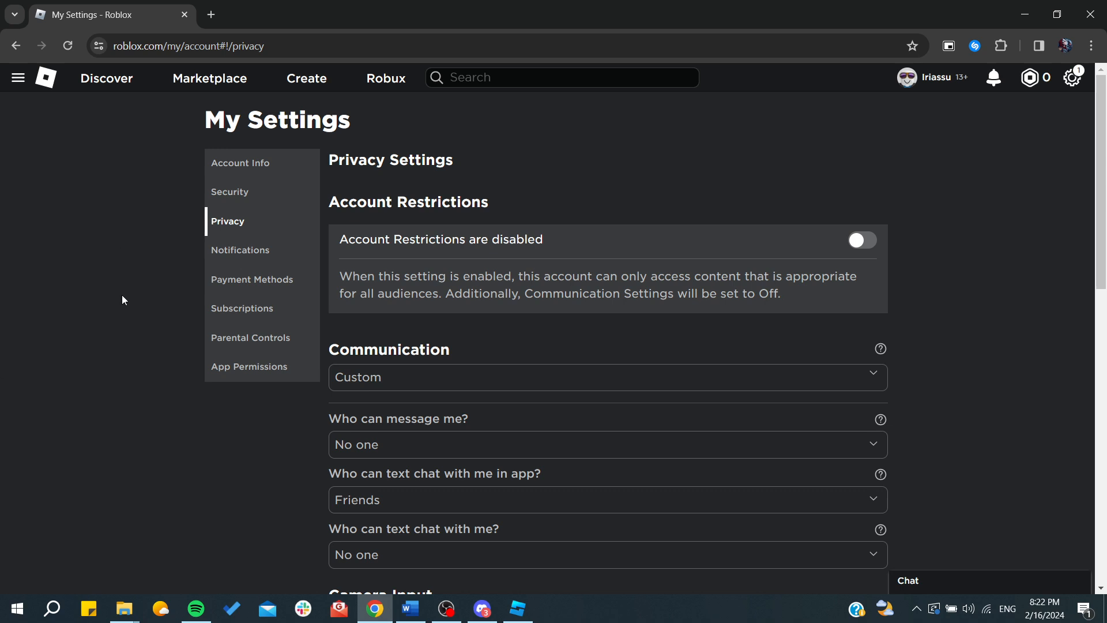